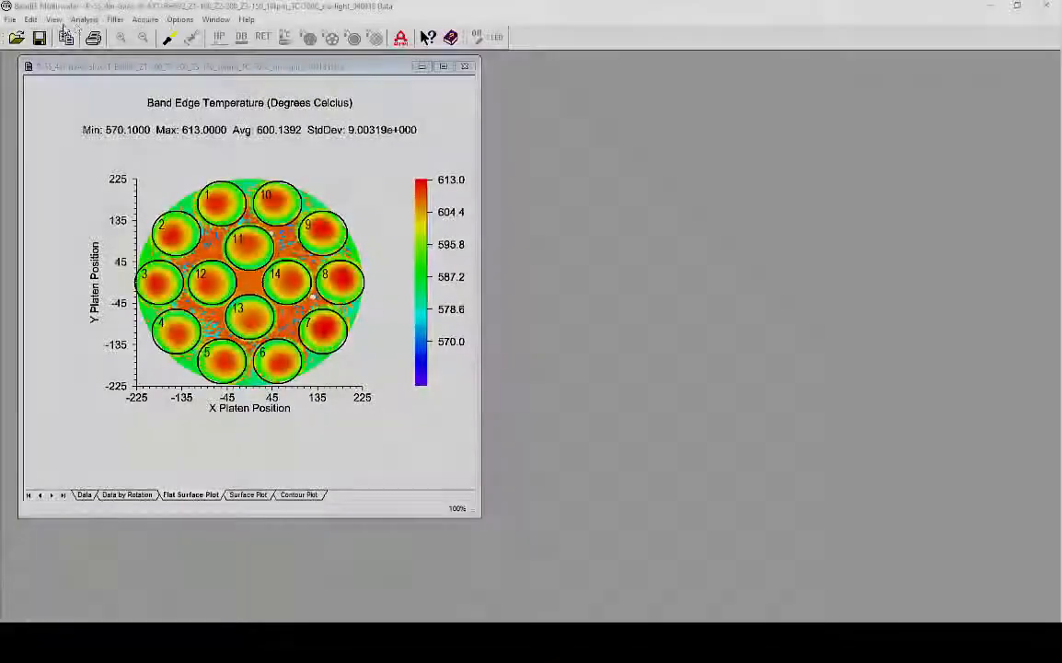
Open the 6-inch GaAs platen map's band edge temperature plot.
left_click(83, 19)
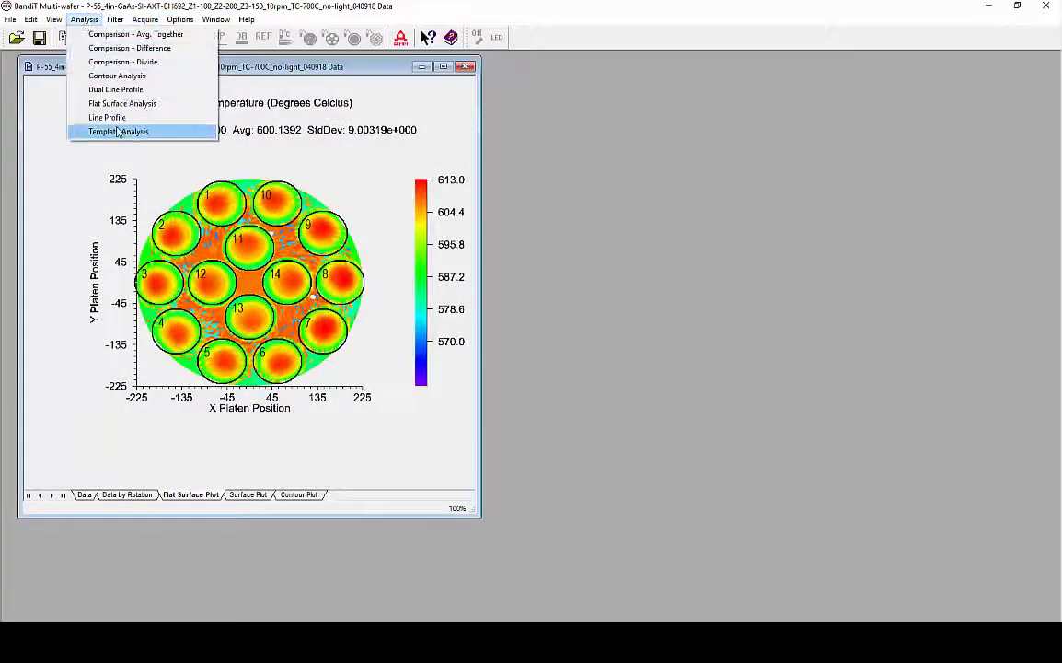
left_click(118, 132)
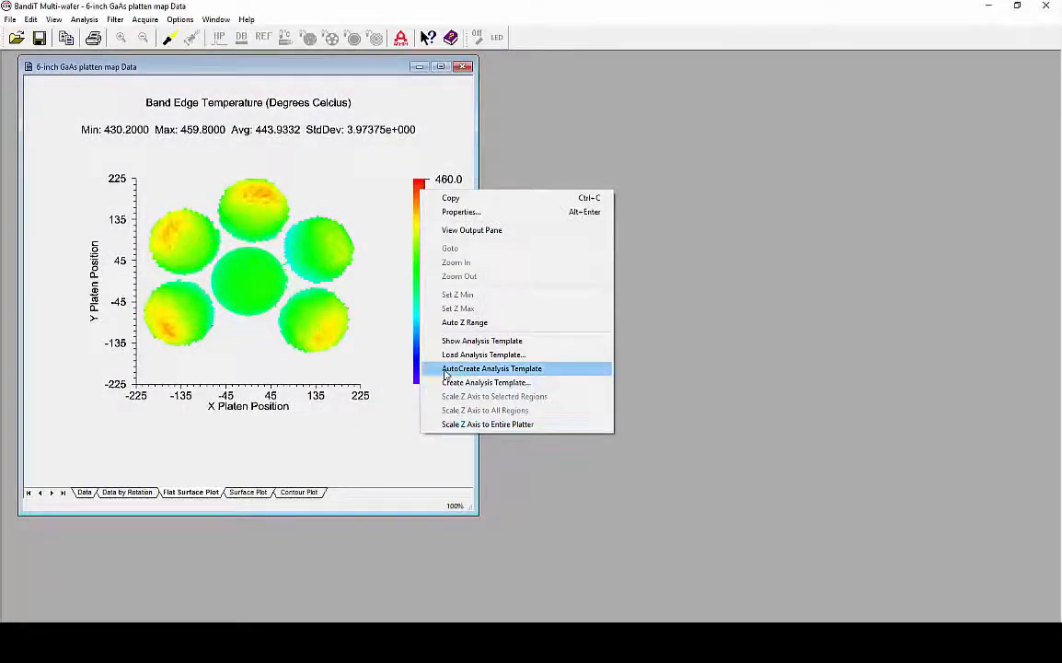
left_click(483, 355)
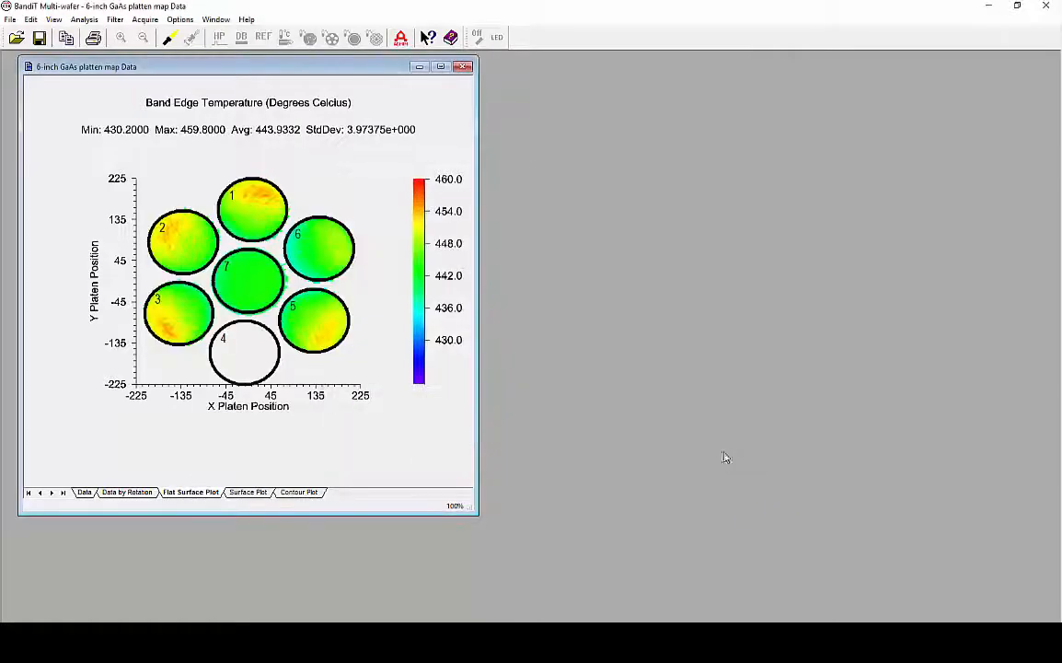
left_click(84, 20)
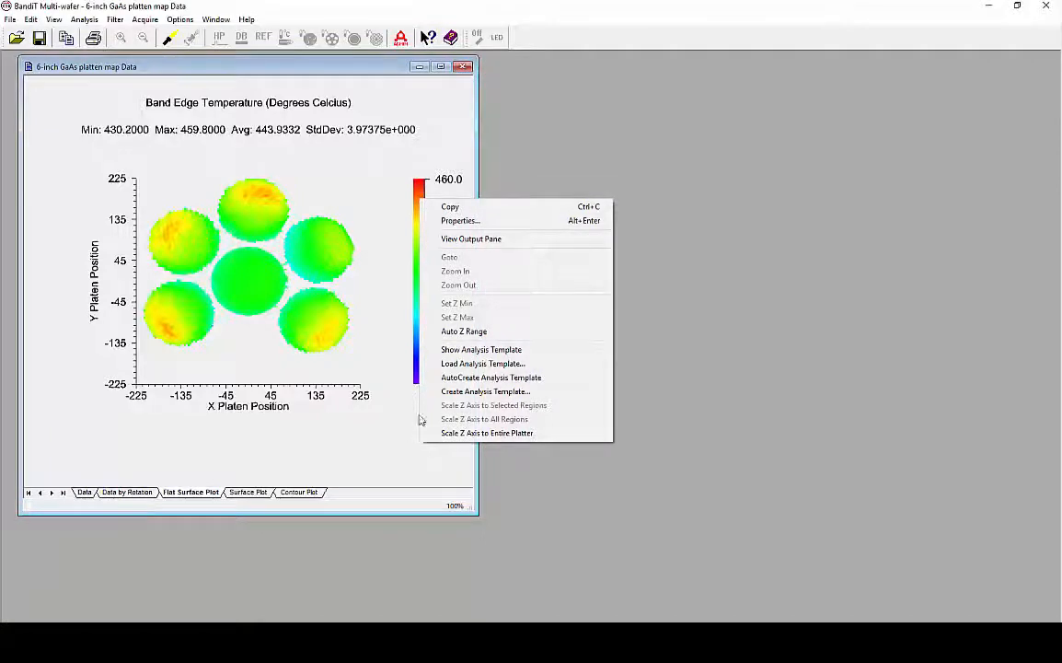
left_click(483, 364)
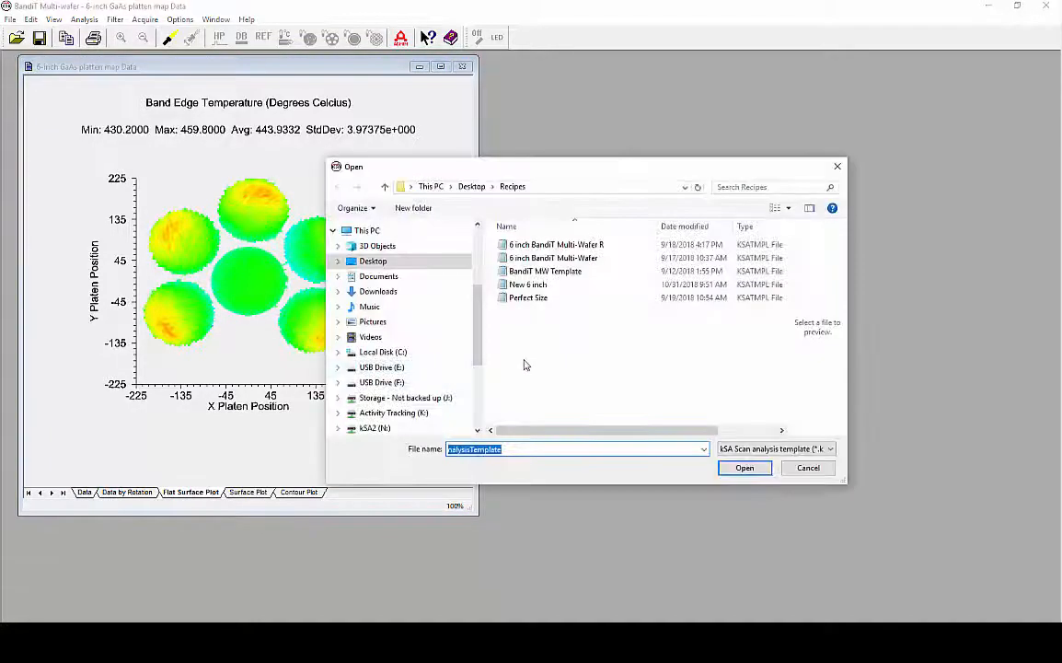
mouse_move(761, 410)
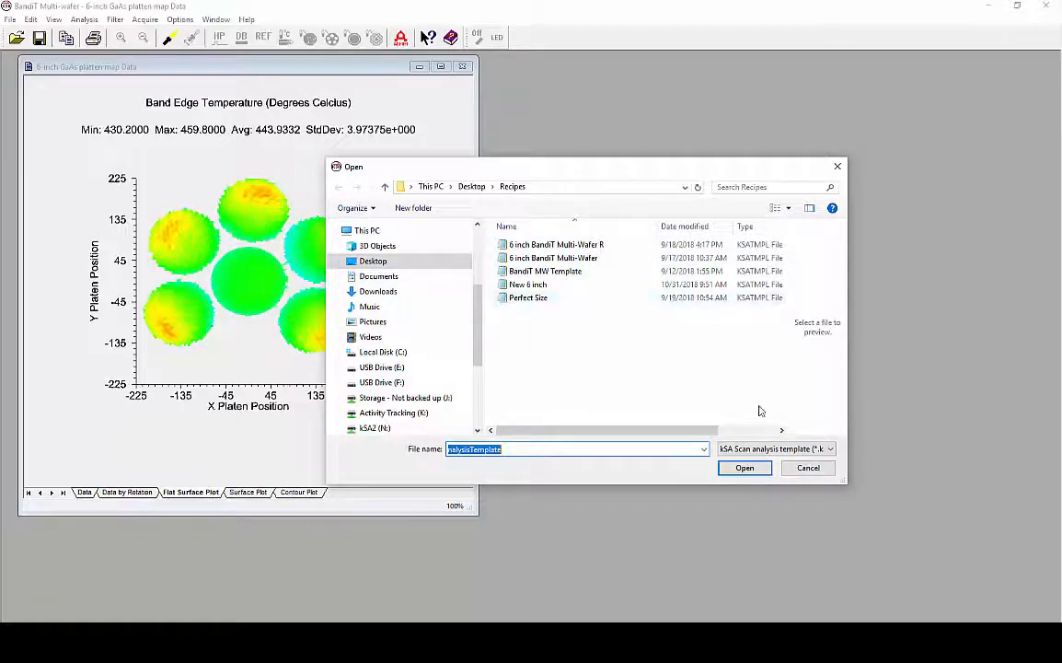
left_click(808, 468)
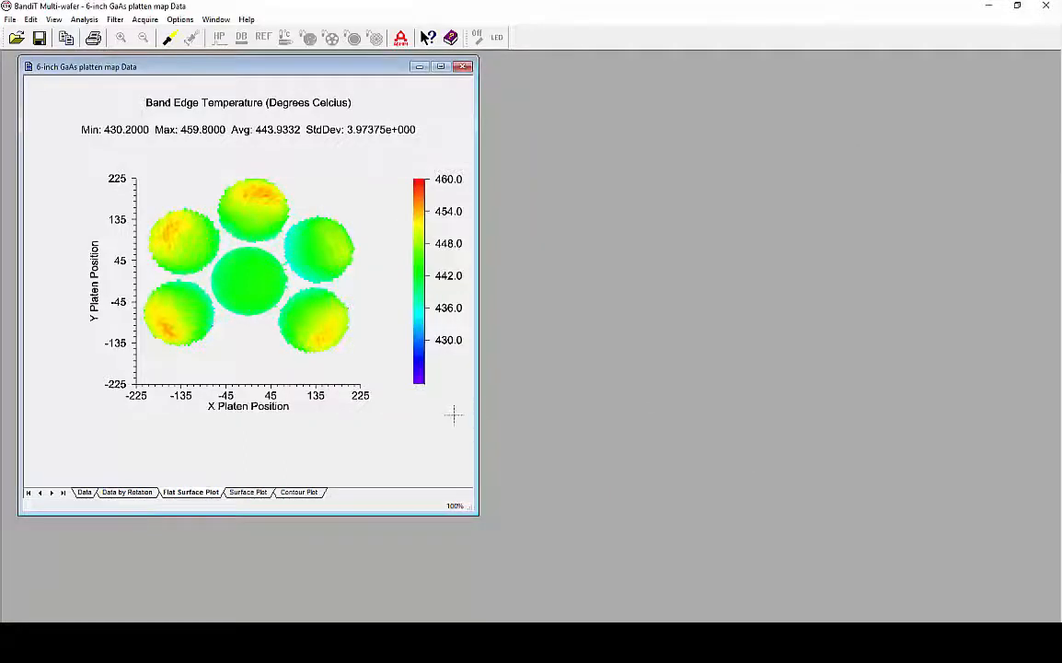
right_click(454, 415)
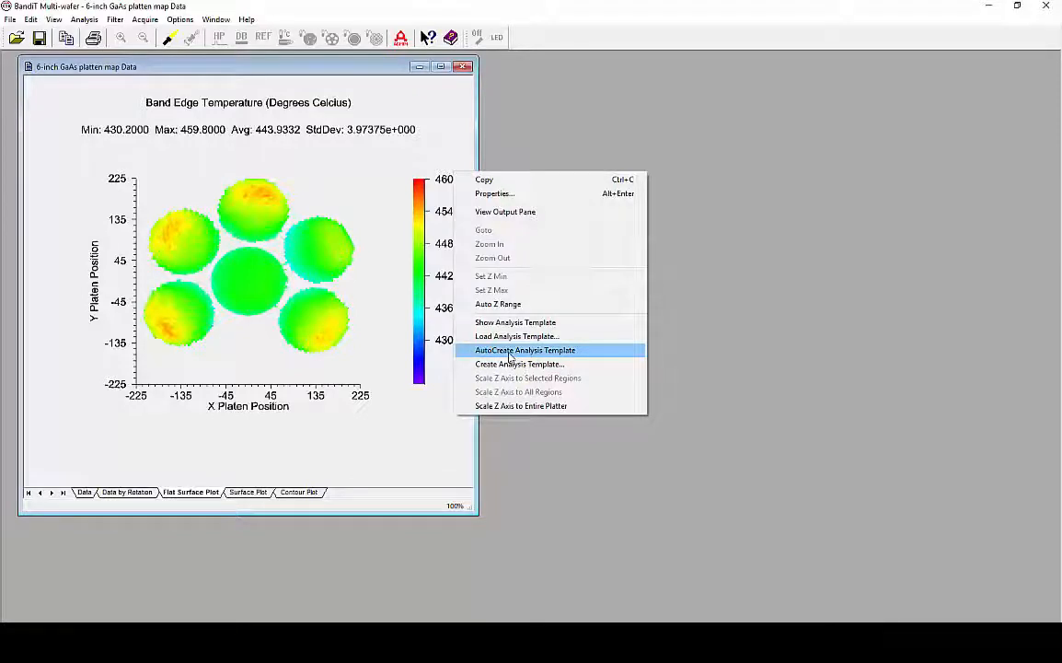
AutoCreate an analysis template numbering the platen's seven pockets, leaving pocket 4 empty.
left_click(524, 350)
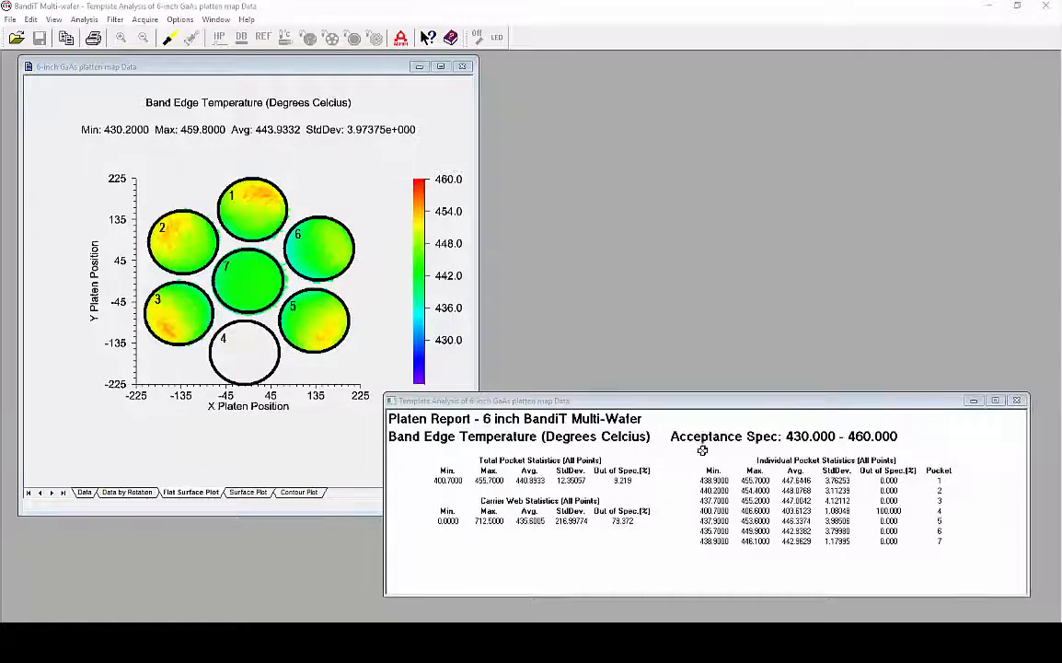
mouse_move(691, 450)
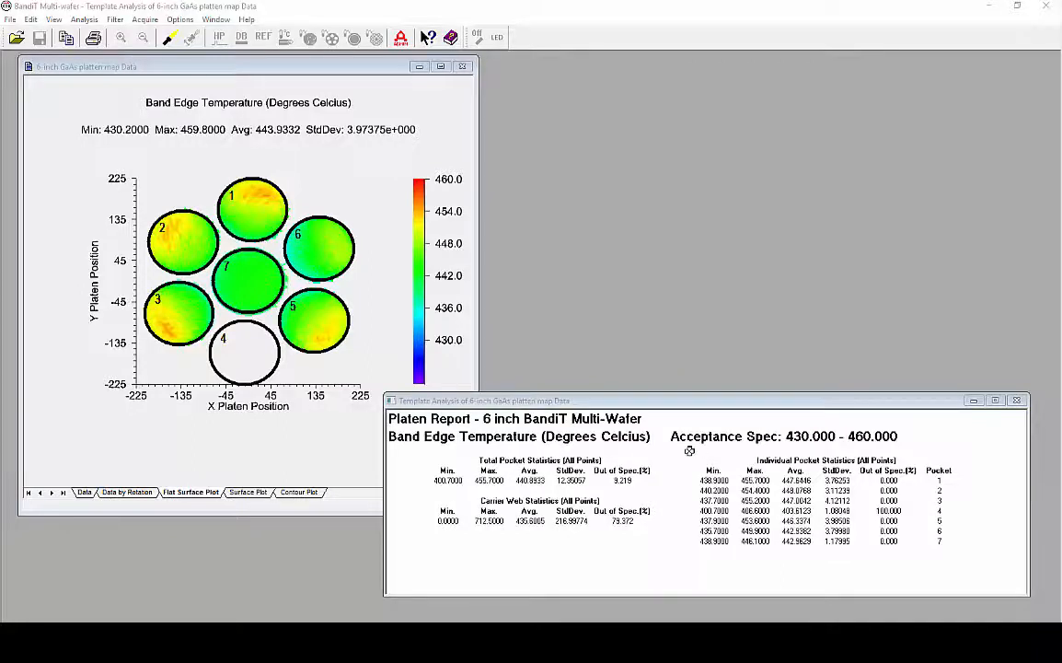
right_click(248, 276)
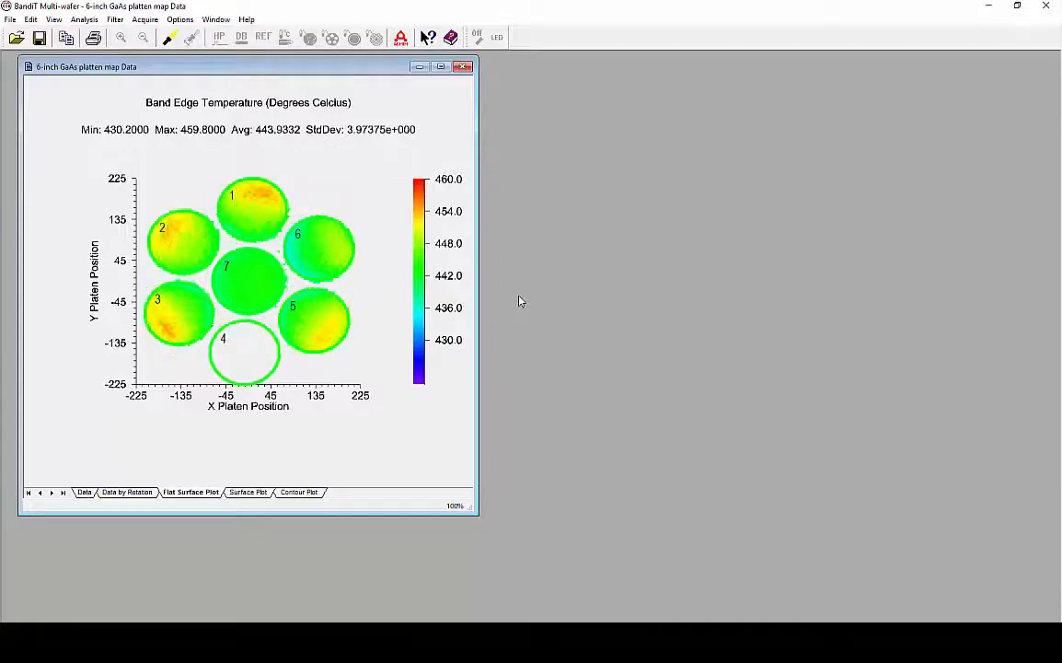
Run Analysis > Template Analysis to show per-pocket band edge temperature statistics.
right_click(520, 300)
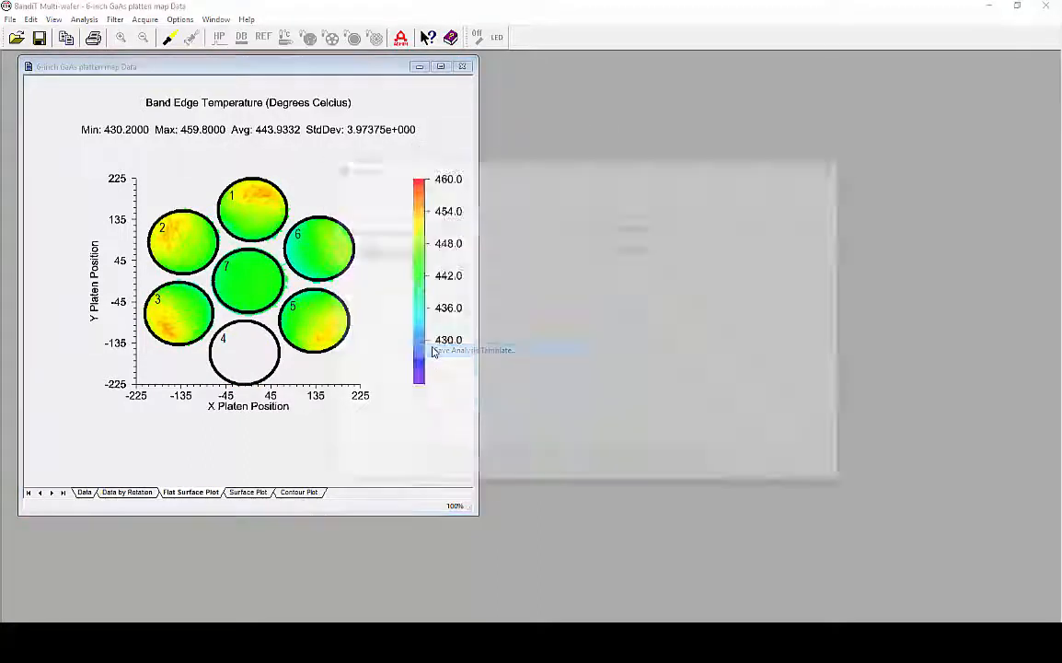
left_click(471, 350)
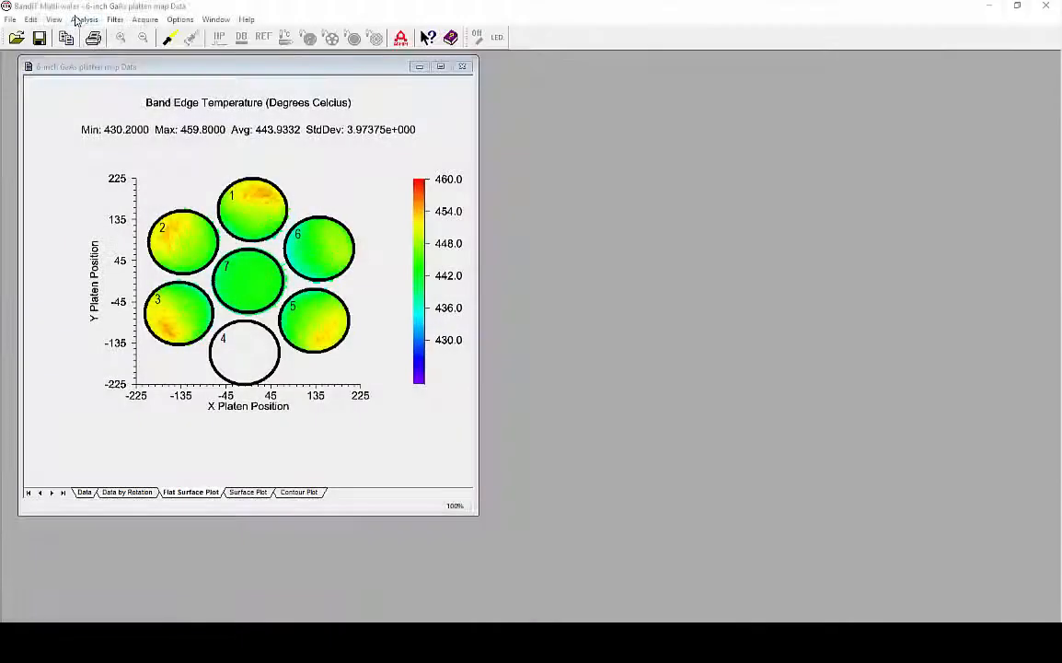
left_click(84, 20)
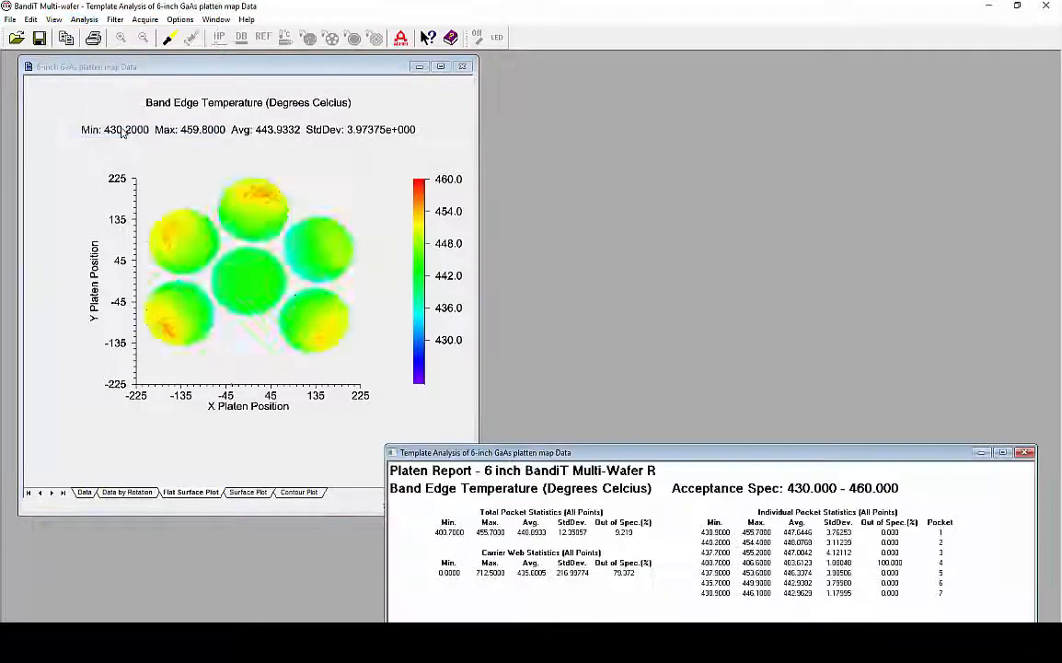